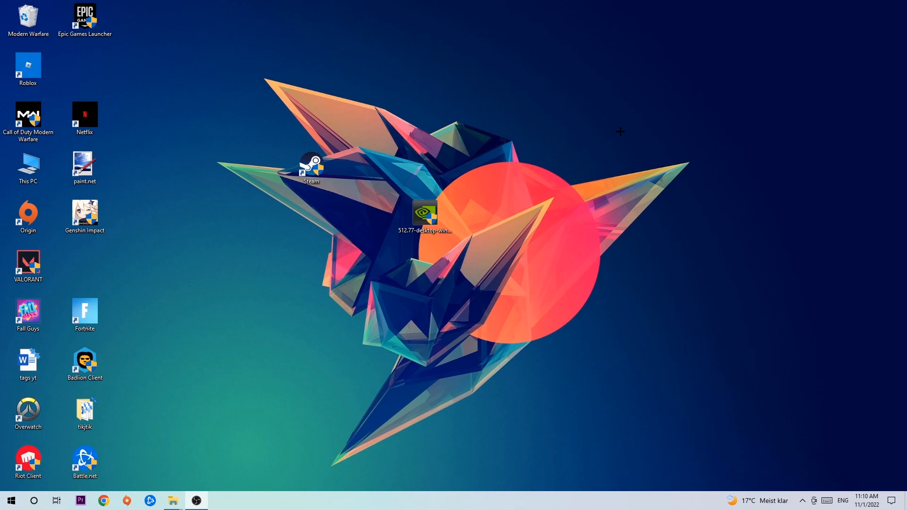
pyautogui.moveTo(463, 130)
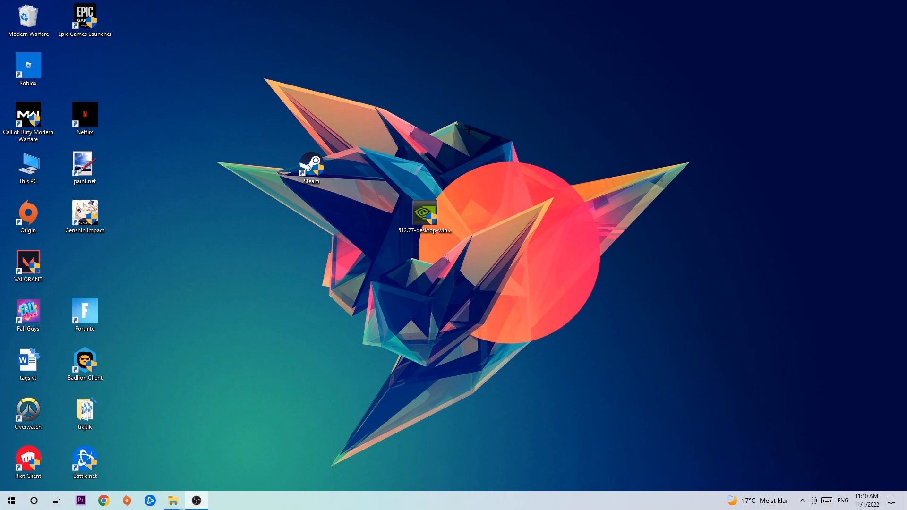
# Launch Task Manager from the taskbar right-click menu.
pyautogui.rightClick(405, 507)
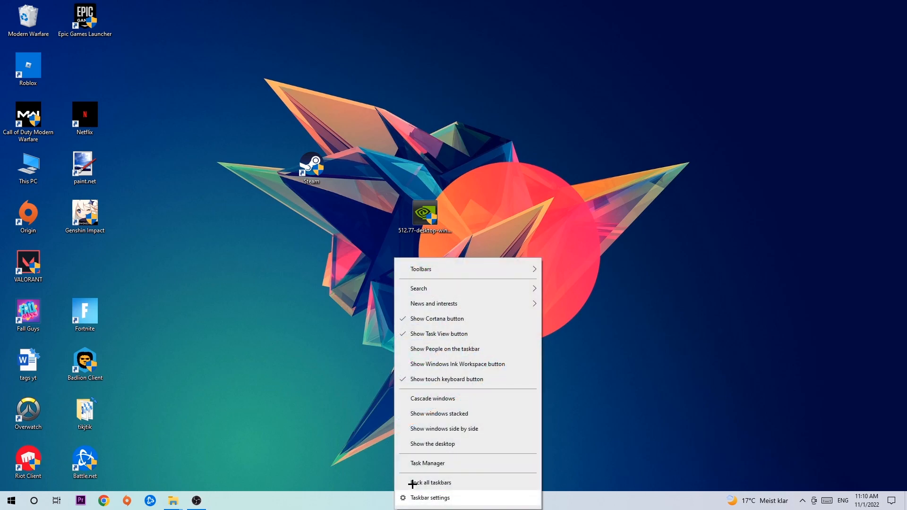
pyautogui.click(427, 463)
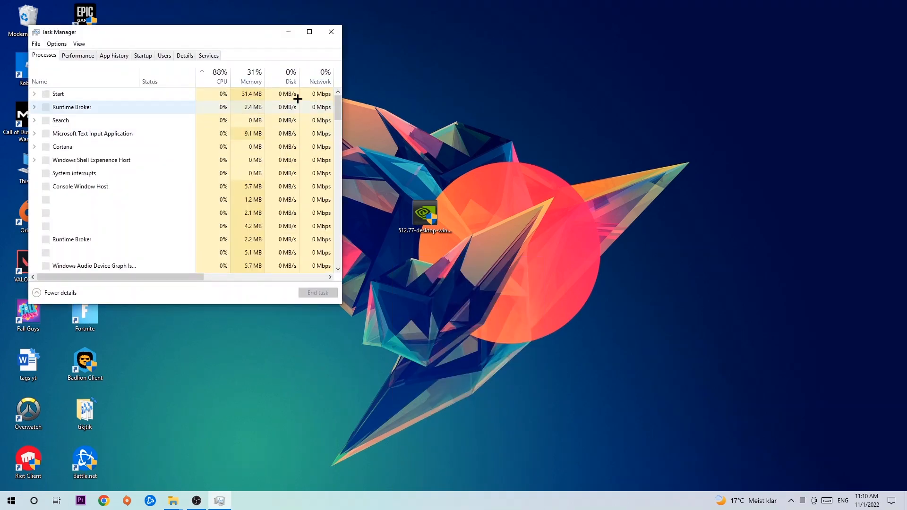
# Maximize Task Manager, sort processes by GPU usage and bring up actions for OBS Studio on top.
pyautogui.click(309, 31)
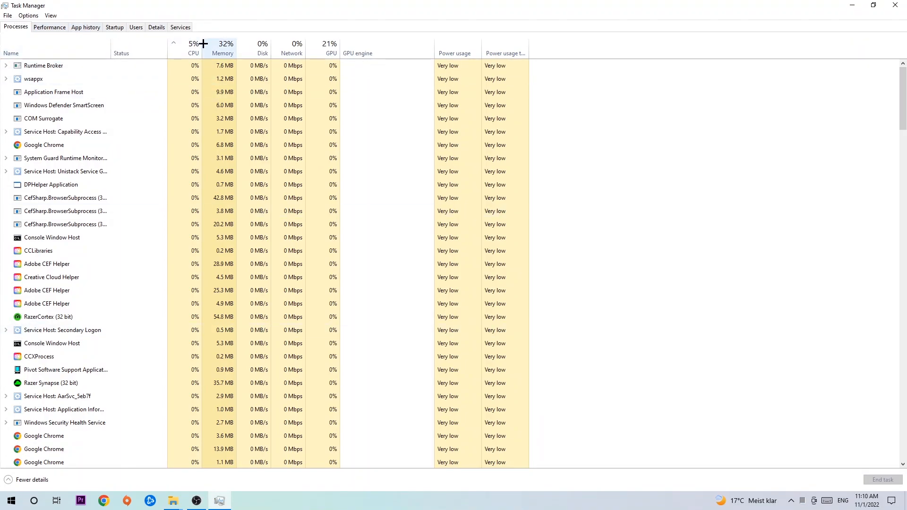
pyautogui.click(194, 46)
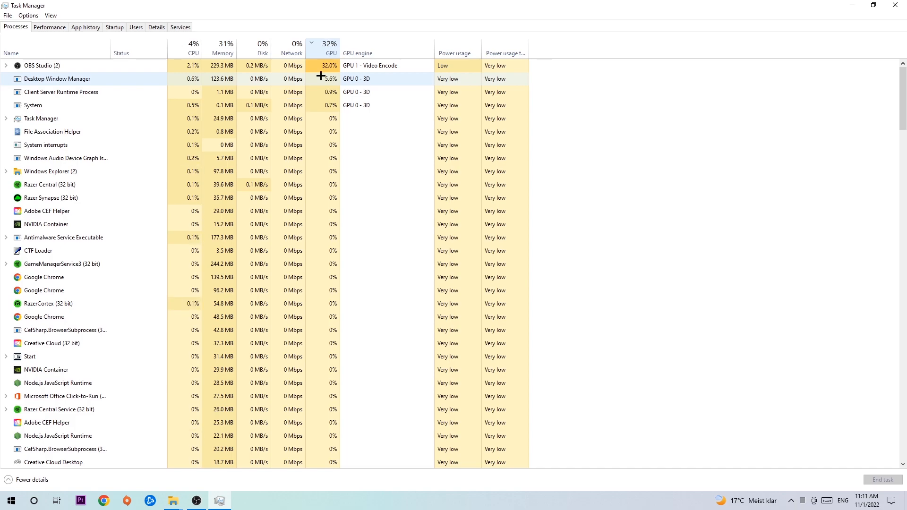
pyautogui.rightClick(34, 65)
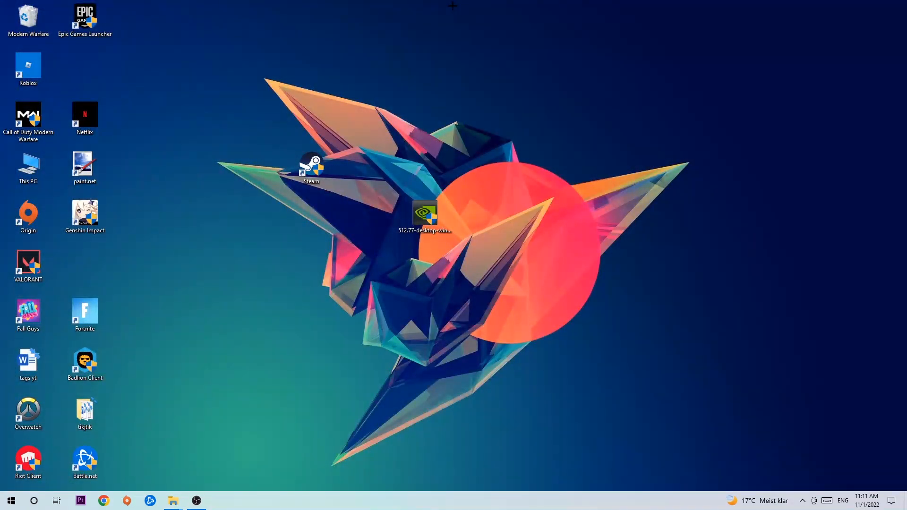
# Go from Start to Settings > Gaming, showing Xbox Game Bar switched off.
pyautogui.click(11, 501)
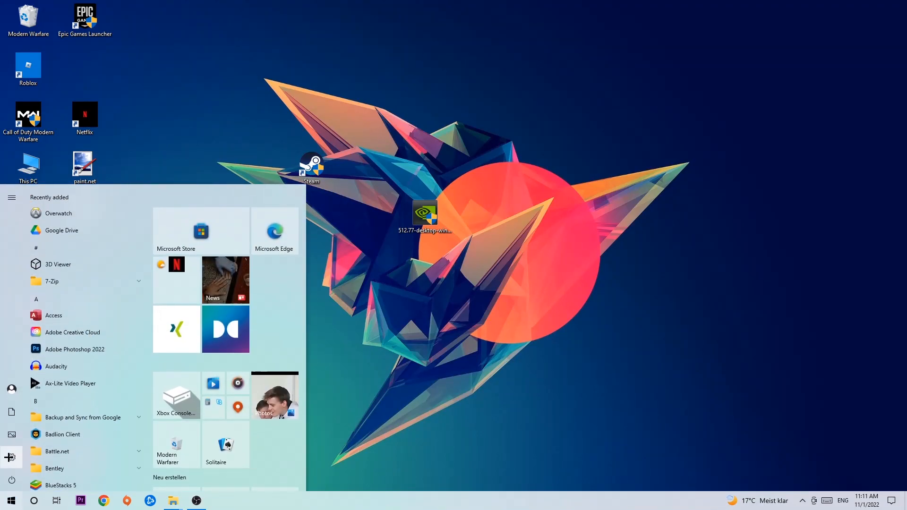
pyautogui.click(10, 458)
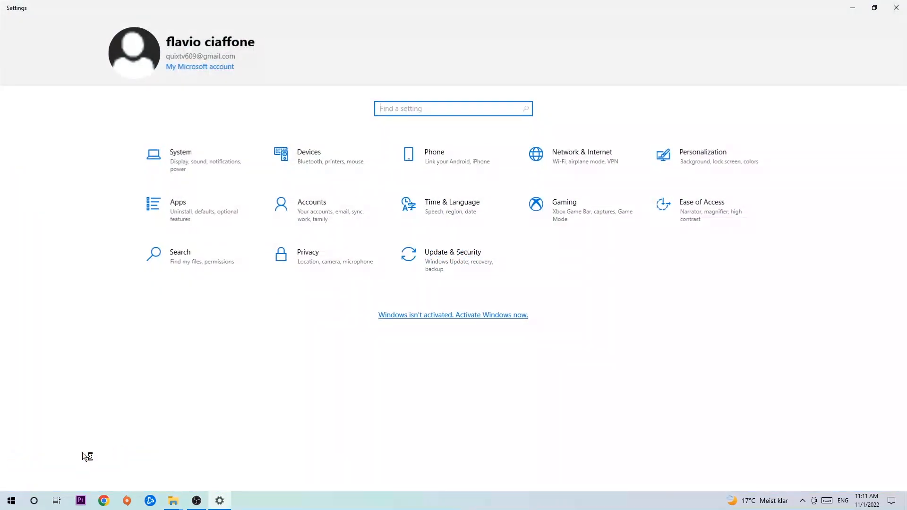
pyautogui.click(536, 204)
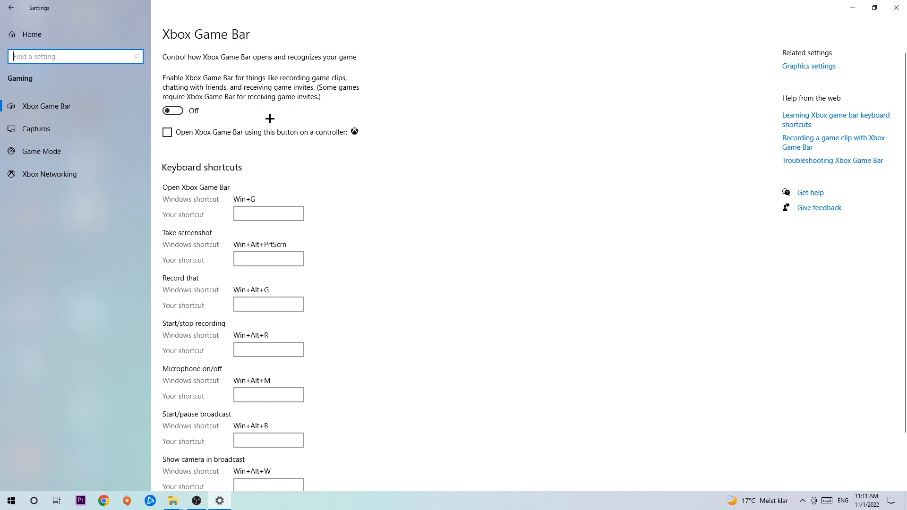
pyautogui.moveTo(262, 114)
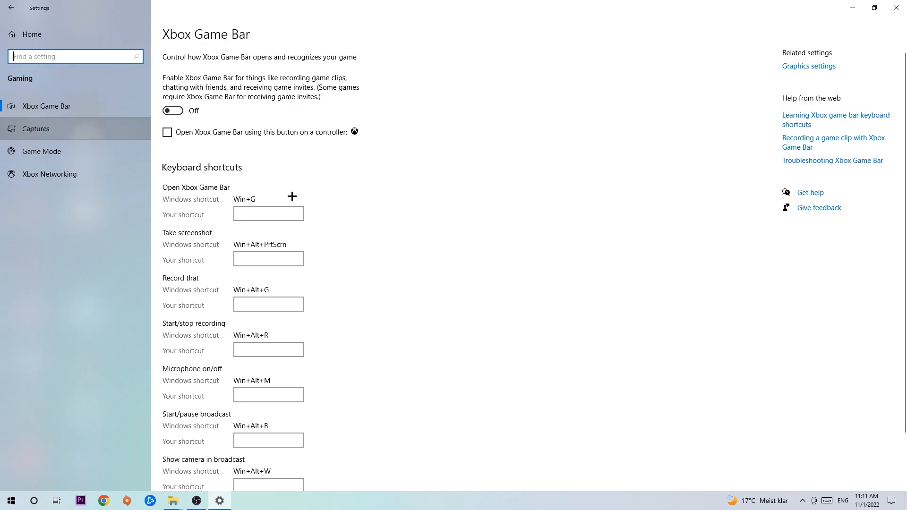
pyautogui.moveTo(114, 152)
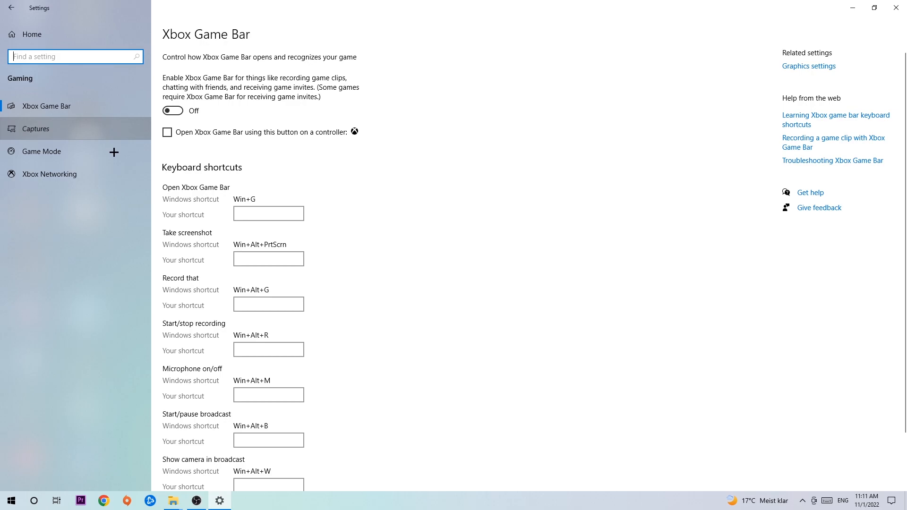
# Show the Captures page with background recording and audio recording both off.
pyautogui.click(36, 128)
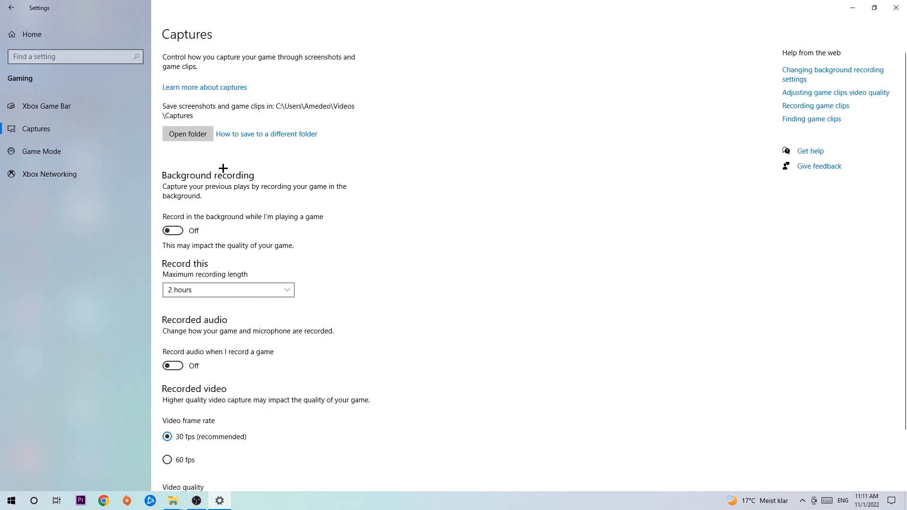
pyautogui.moveTo(218, 176)
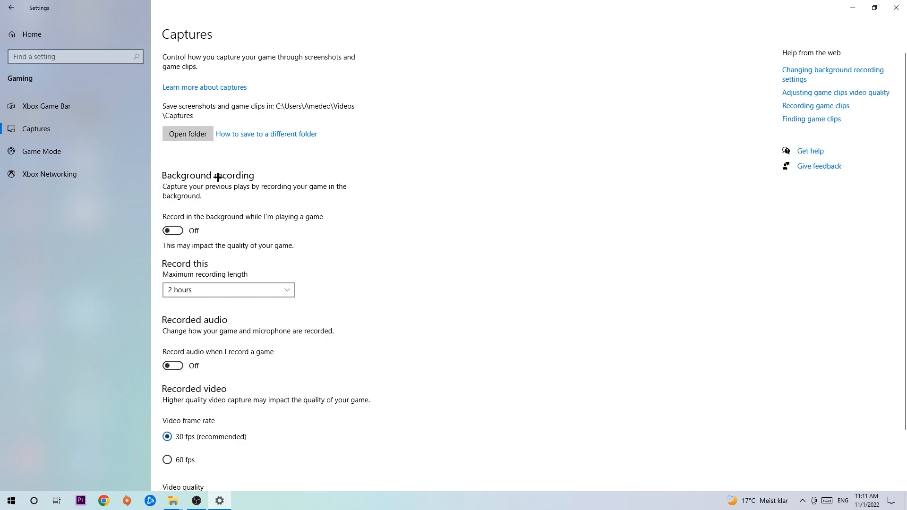
pyautogui.moveTo(315, 217)
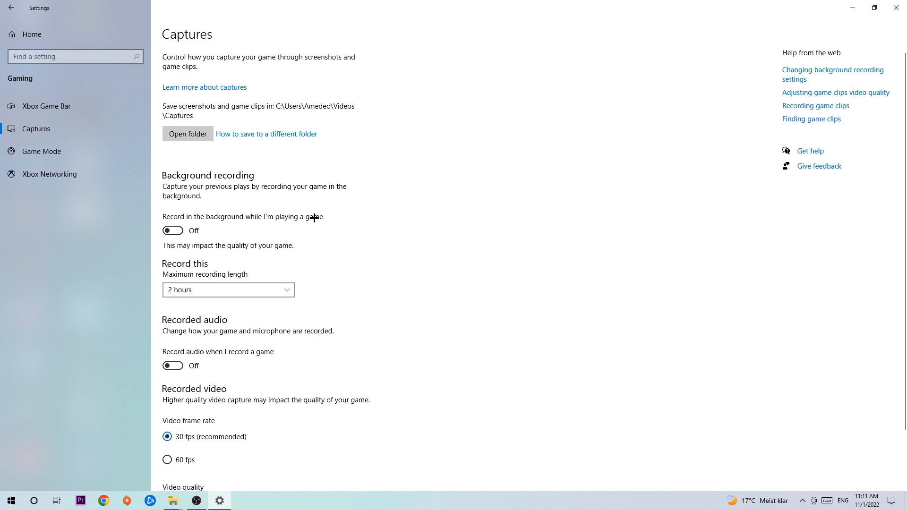
pyautogui.moveTo(260, 195)
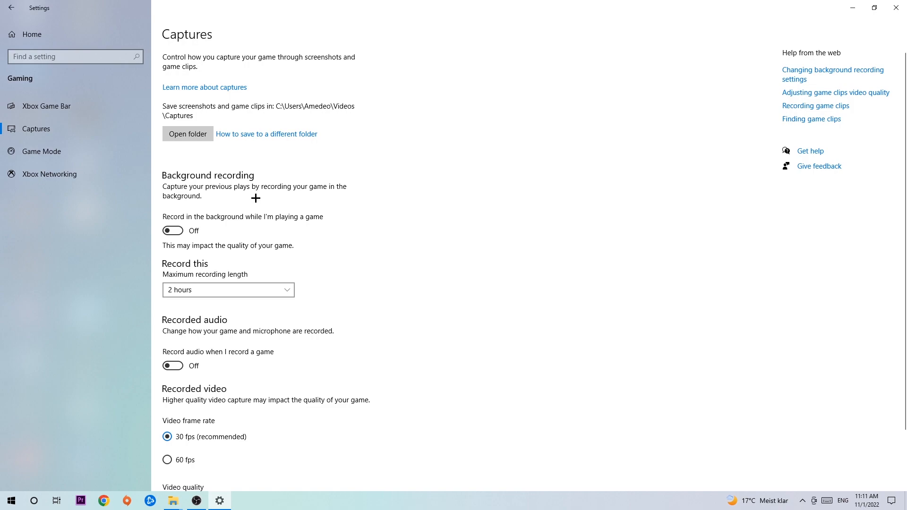
# Show the Game Mode page with Game Mode switched on.
pyautogui.click(42, 151)
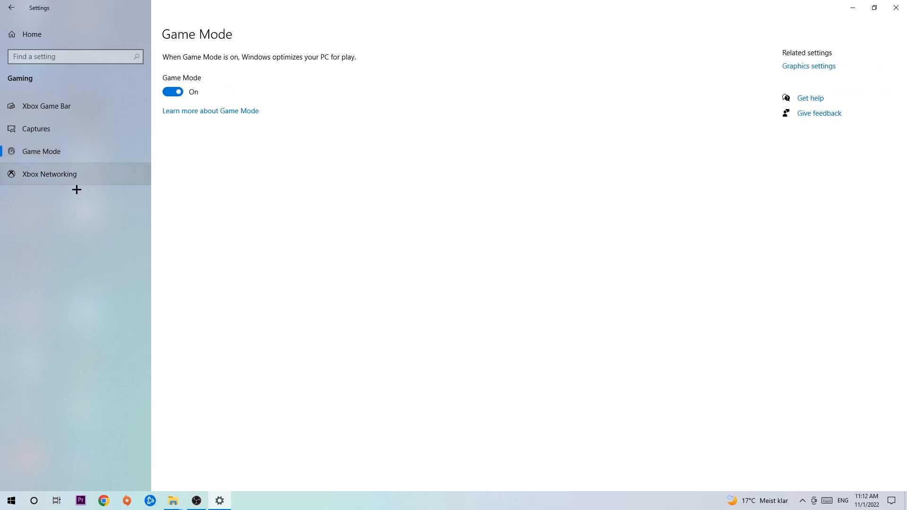
pyautogui.moveTo(210, 221)
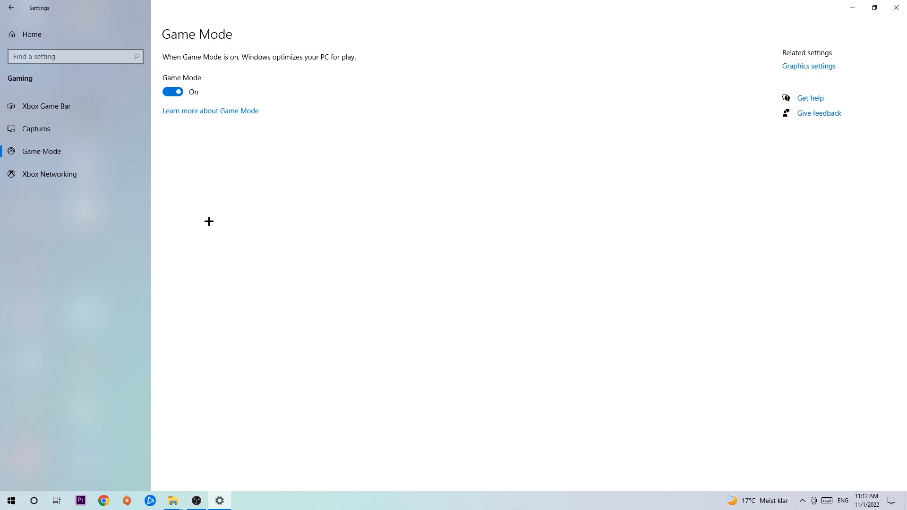
pyautogui.moveTo(198, 159)
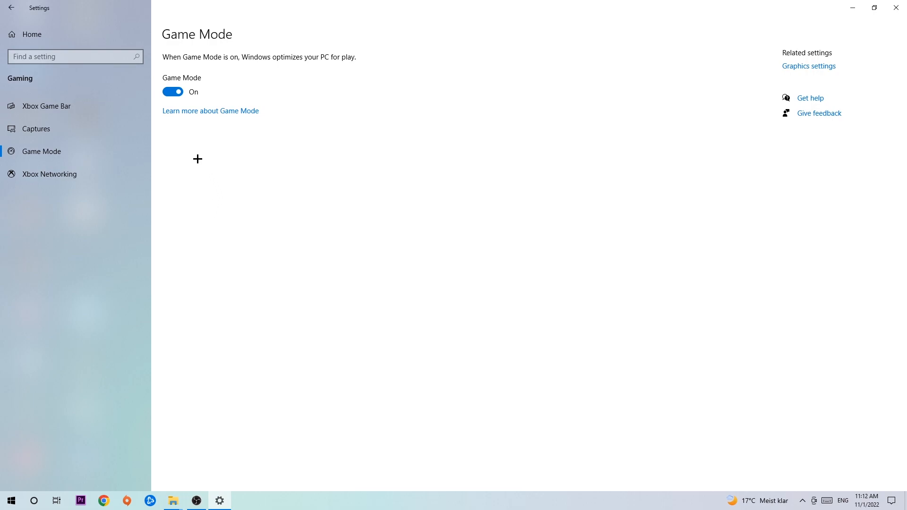
pyautogui.click(21, 16)
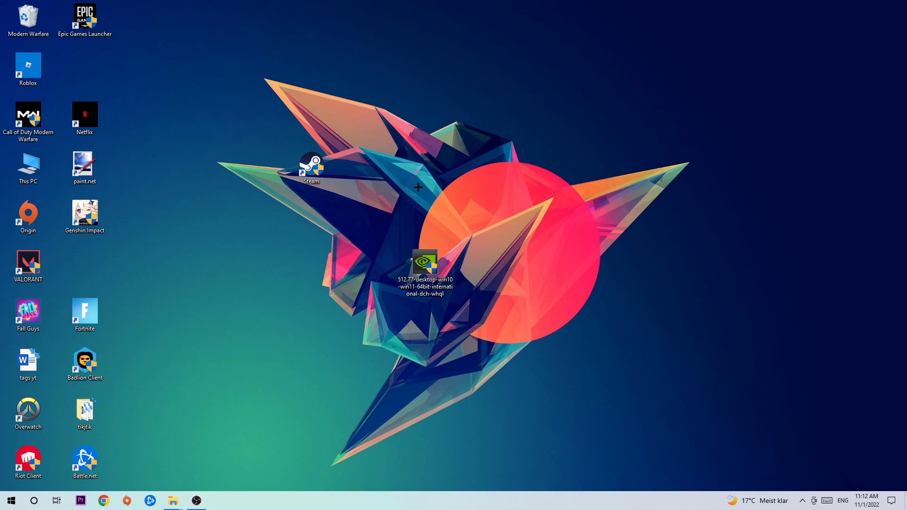
pyautogui.moveTo(356, 172)
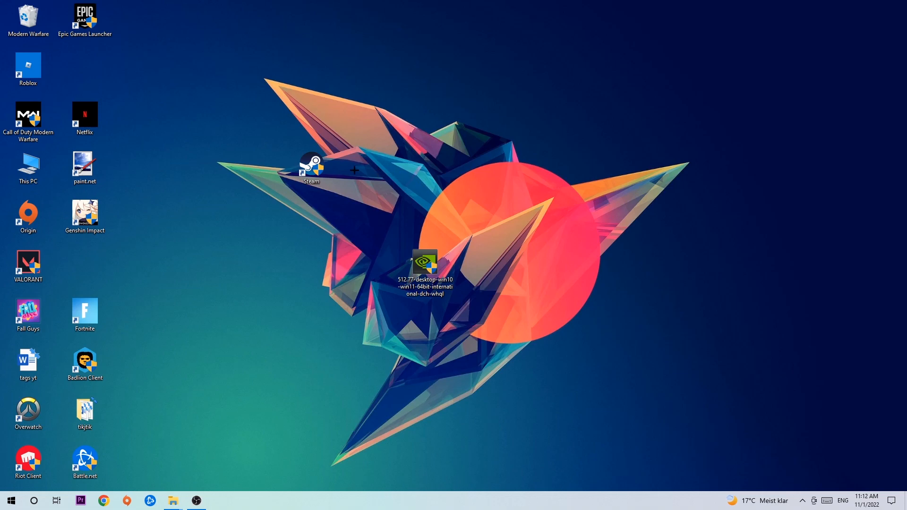